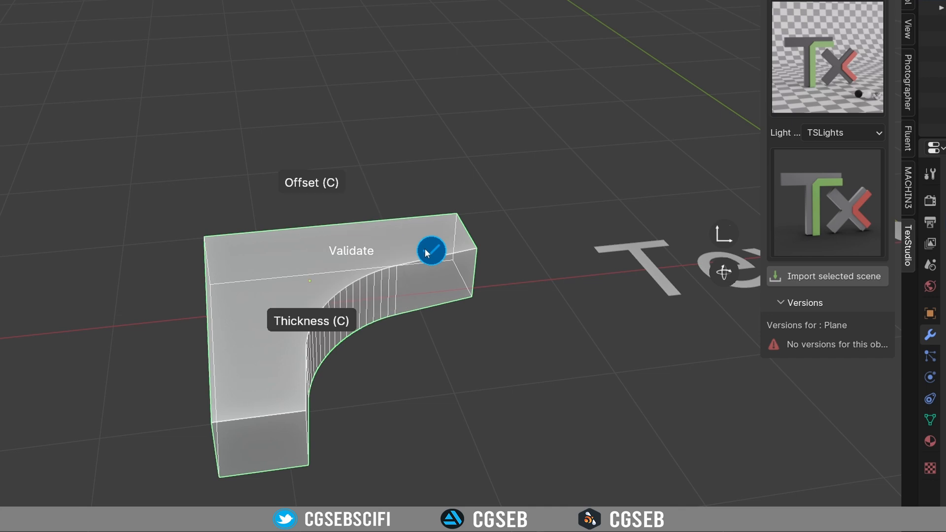
Validate the curved L-shaped block in the Fluent pie menu
click(431, 250)
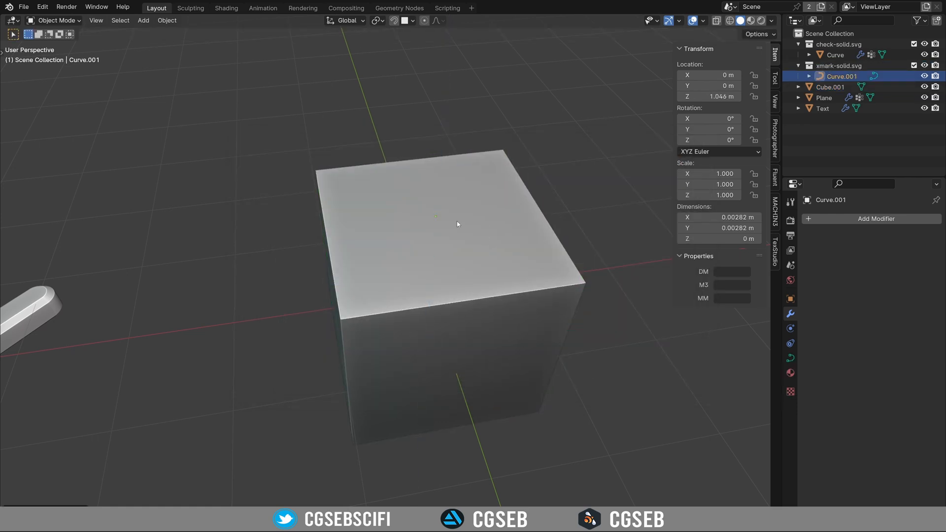
drag(436, 215, 603, 278)
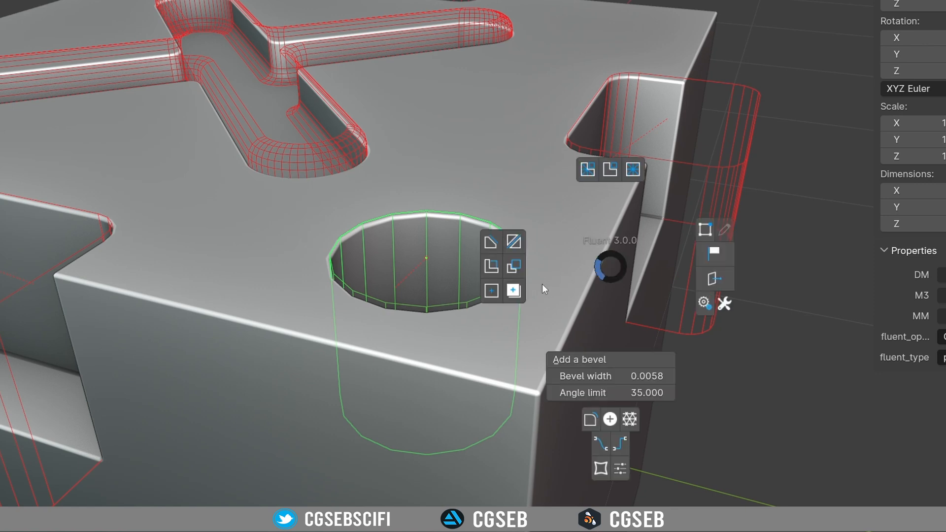
mouse_move(513, 291)
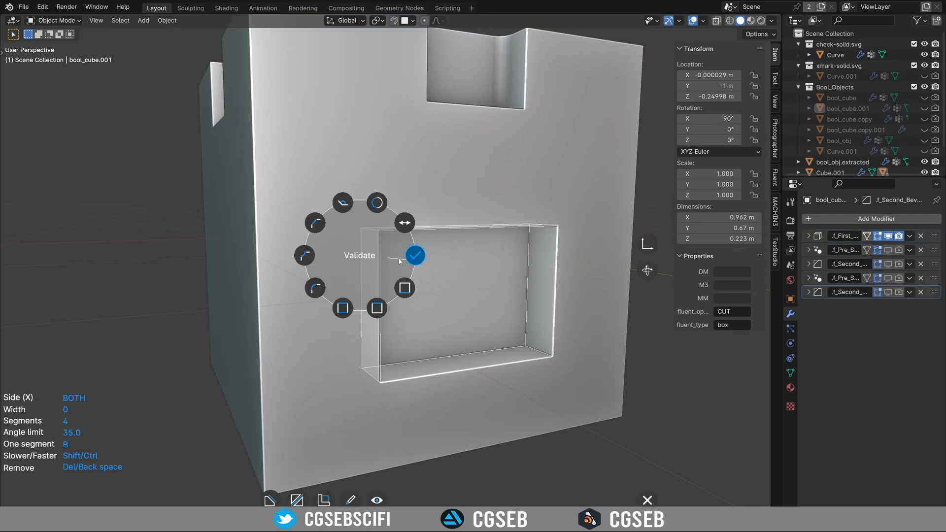
Validate the rectangular box cut on the cube's side via Fluent
click(415, 255)
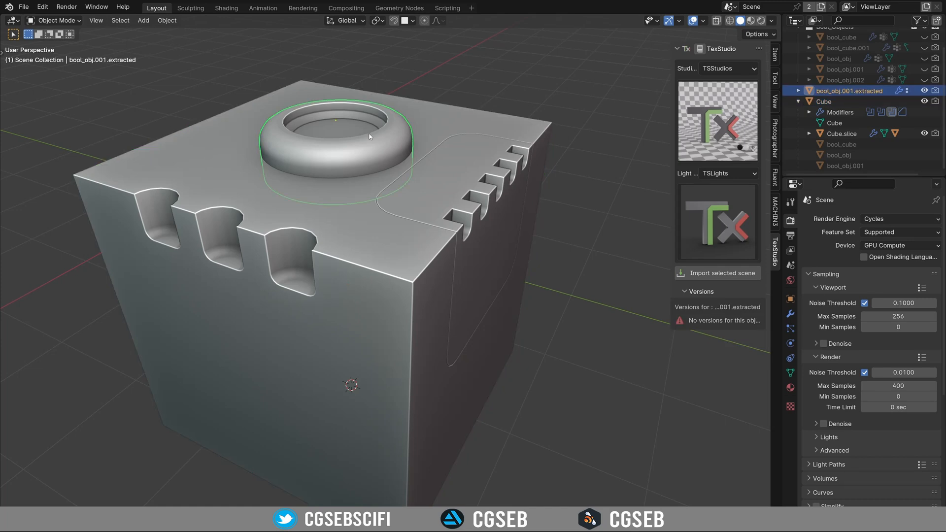
Freeze the block into a 'Completed' collection and drag the frozen copies aside along Y
click(824, 101)
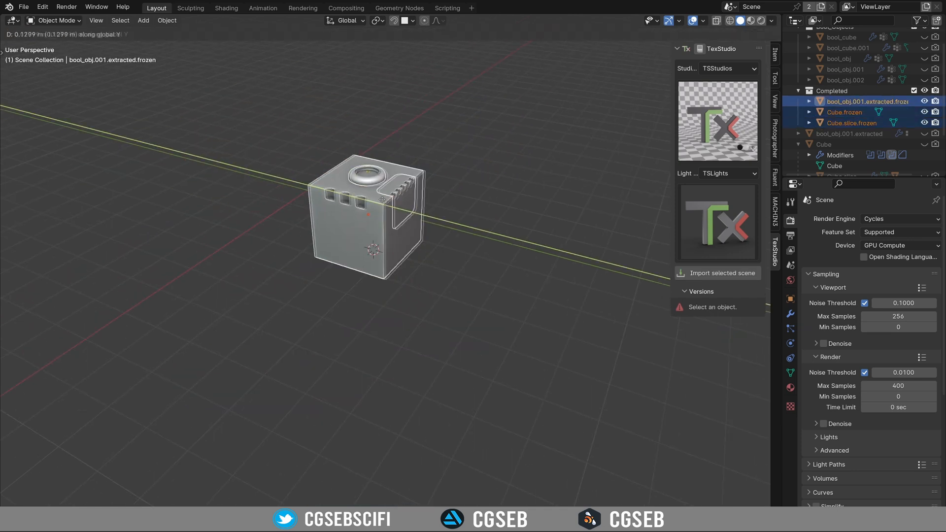
drag(368, 217, 145, 175)
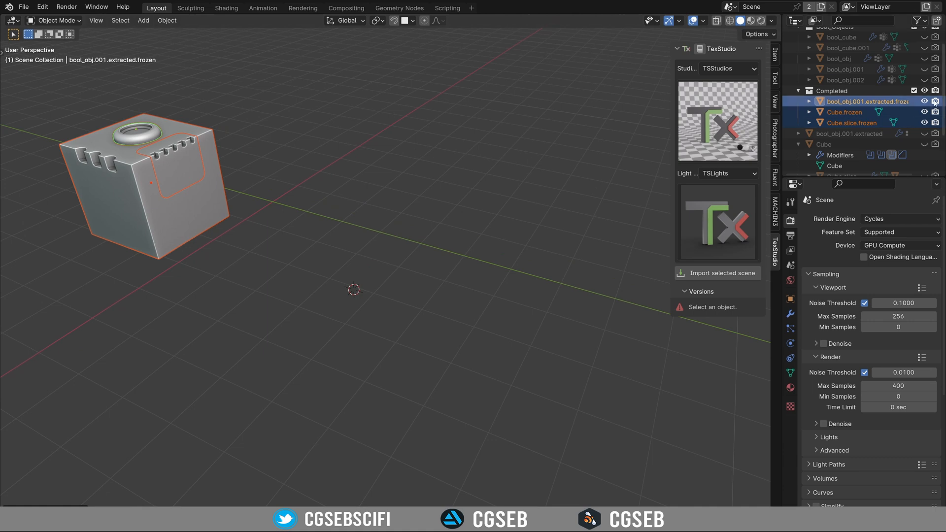
Change the Model resolution in Fluent's Other adjustments popup and confirm
click(924, 144)
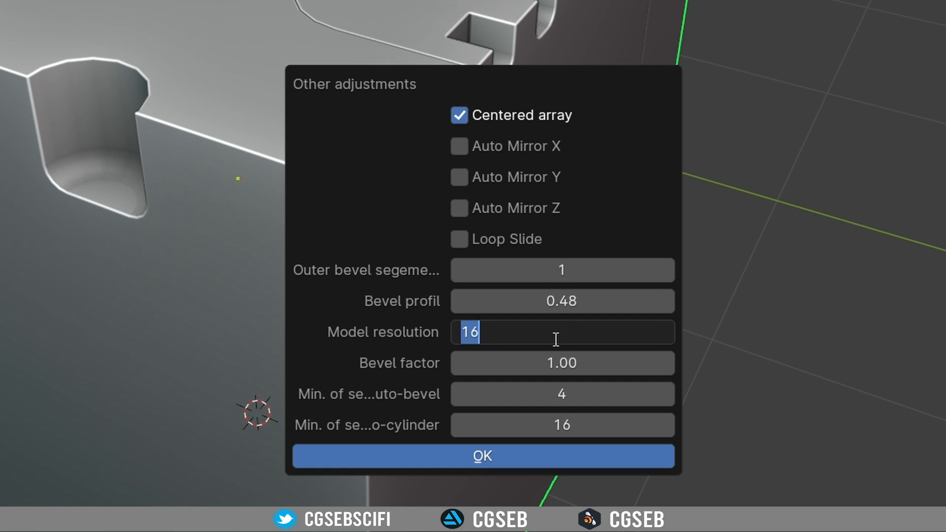
click(482, 456)
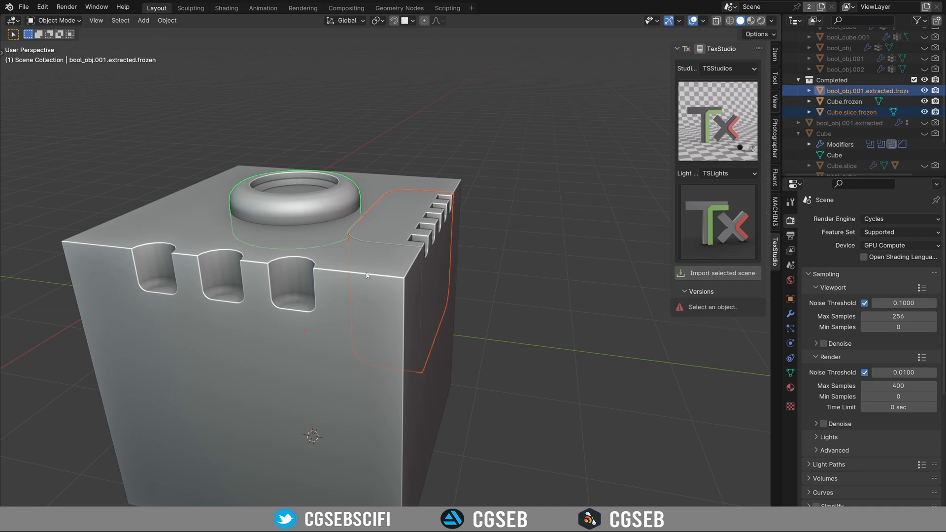
Select Cube.frozen as the object for slice cleaning
click(843, 102)
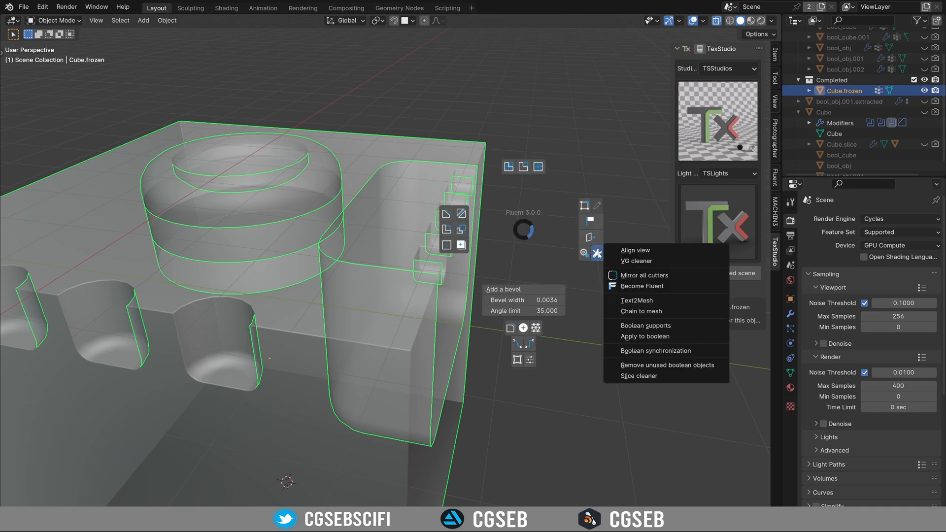
mouse_move(638, 376)
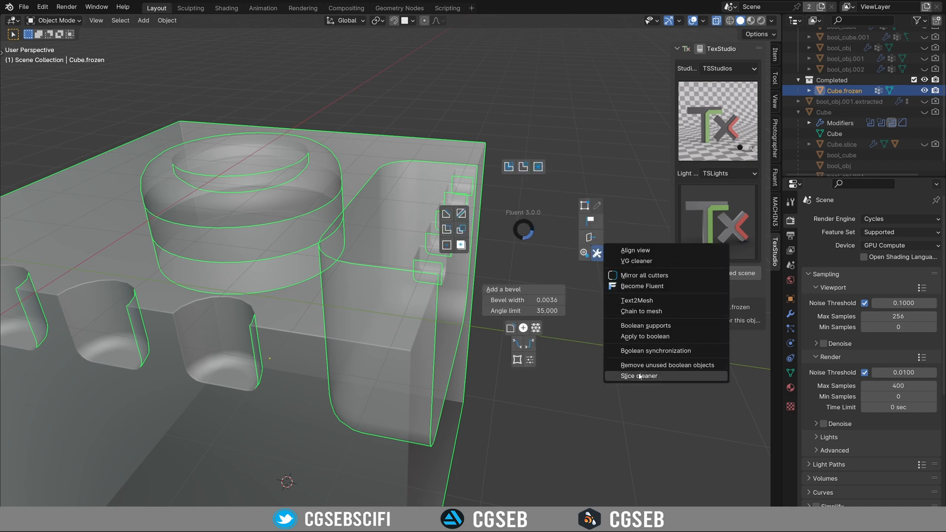